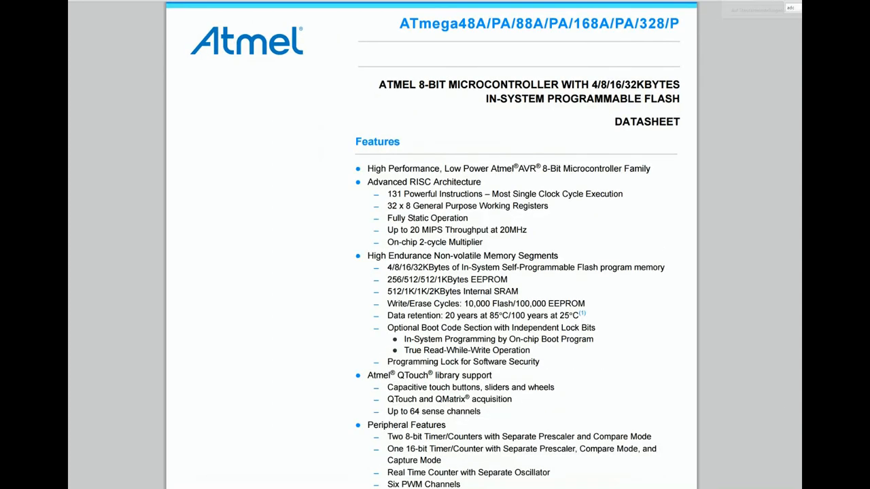
Scroll to Peripheral Features and select the 8-channel and 6-channel 10-bit ADC lines.
scroll(down, 3)
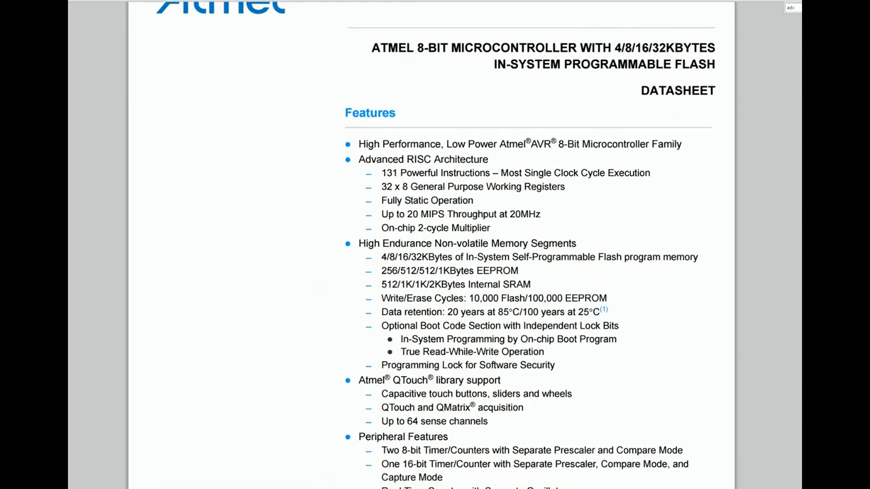
scroll(down, 3)
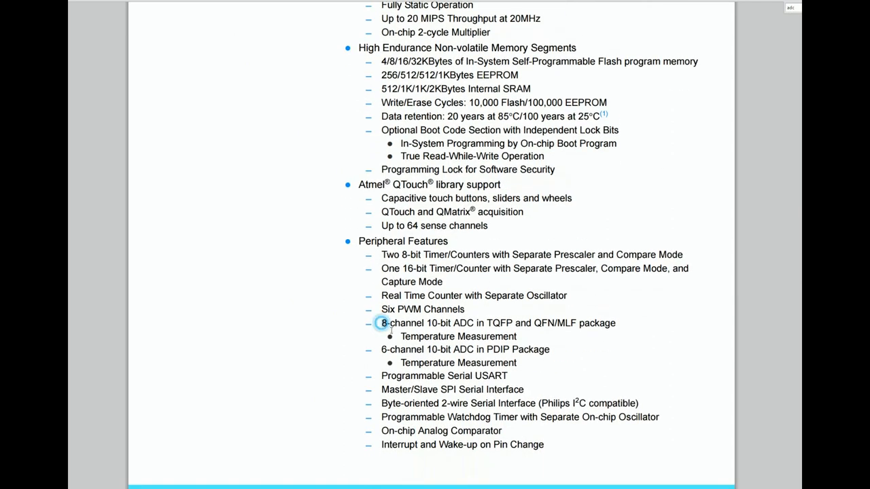
drag(382, 323, 550, 349)
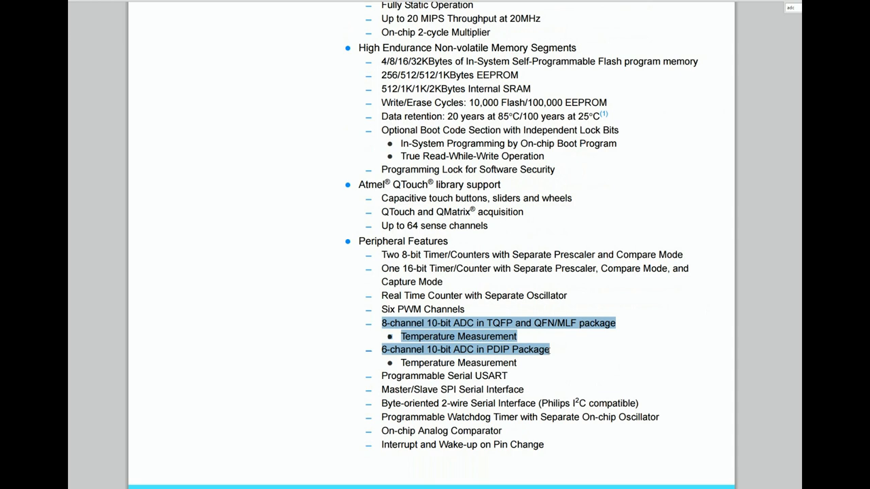